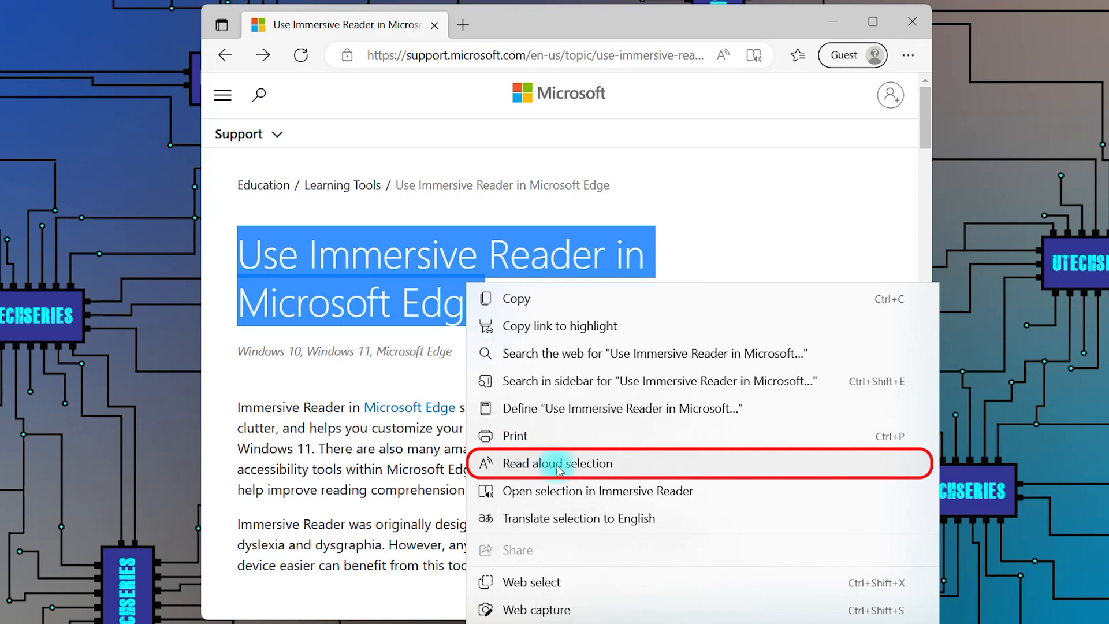
Have the selected title read aloud, then select the two introductory paragraphs.
{"action": "left_click", "coordinate": [557, 464]}
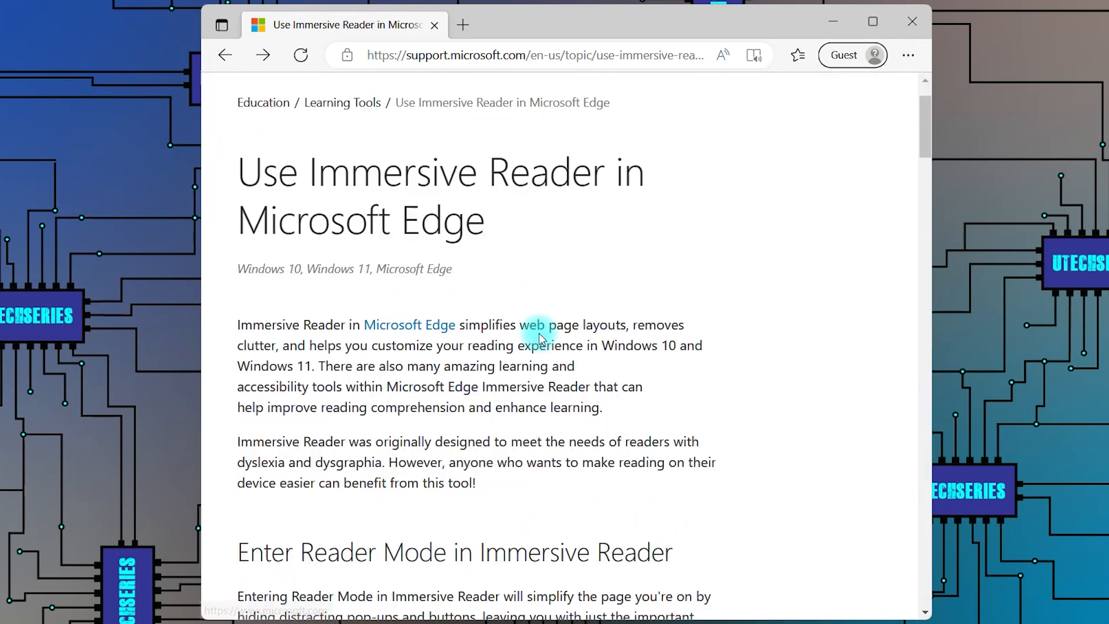
{"action": "left_click_drag", "start_coordinate": [238, 324], "coordinate": [298, 367]}
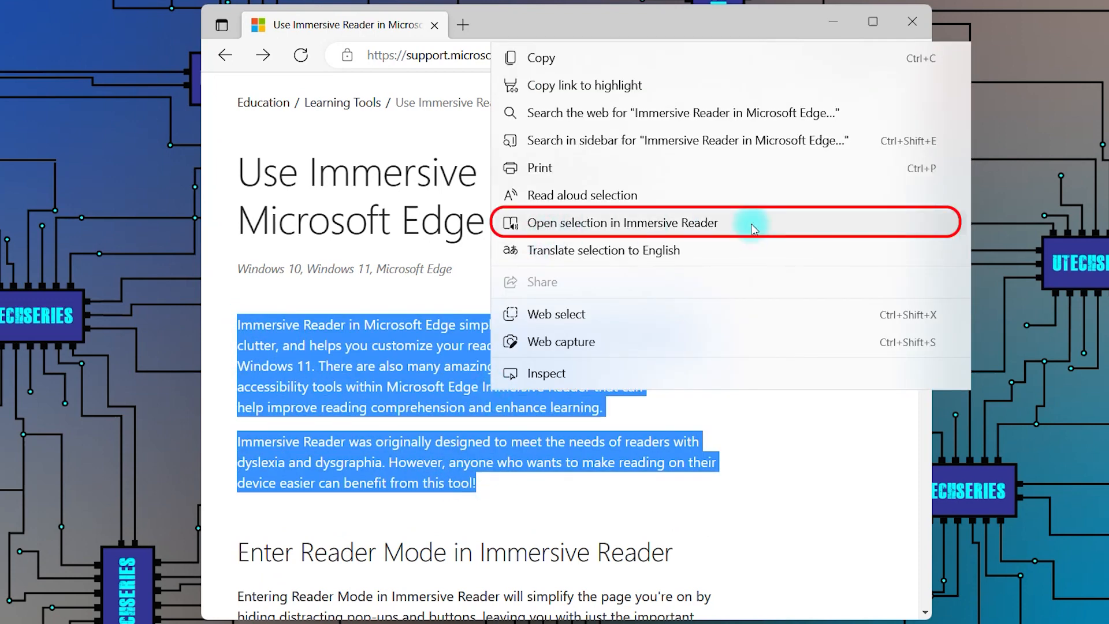
View the two selected paragraphs in Immersive Reader, then return to the support page.
{"action": "left_click", "coordinate": [623, 222]}
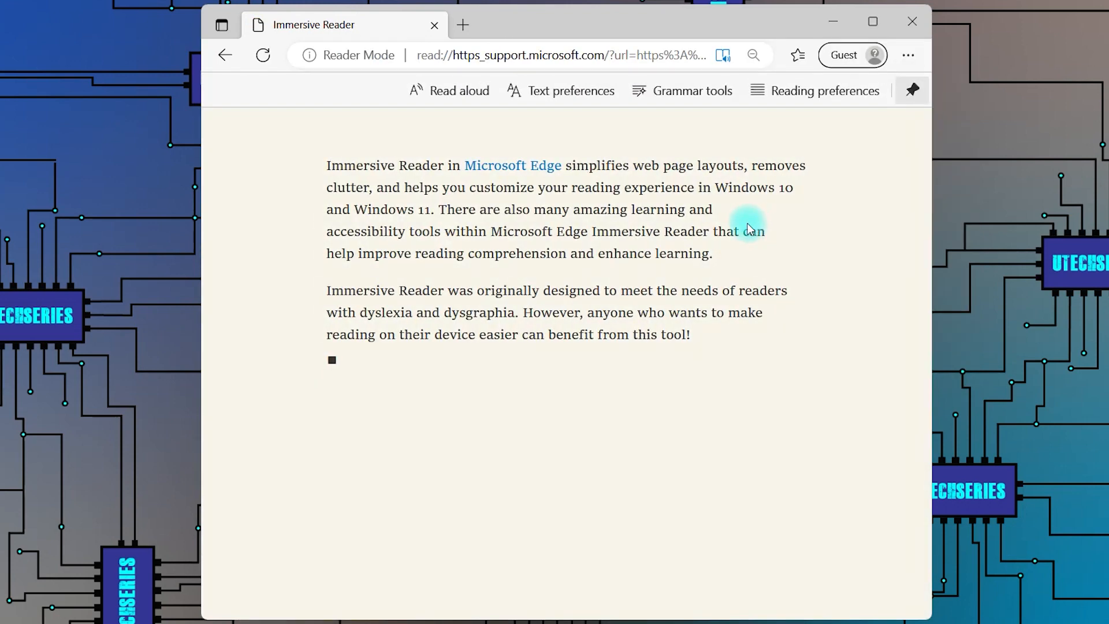
{"action": "left_click", "coordinate": [225, 55]}
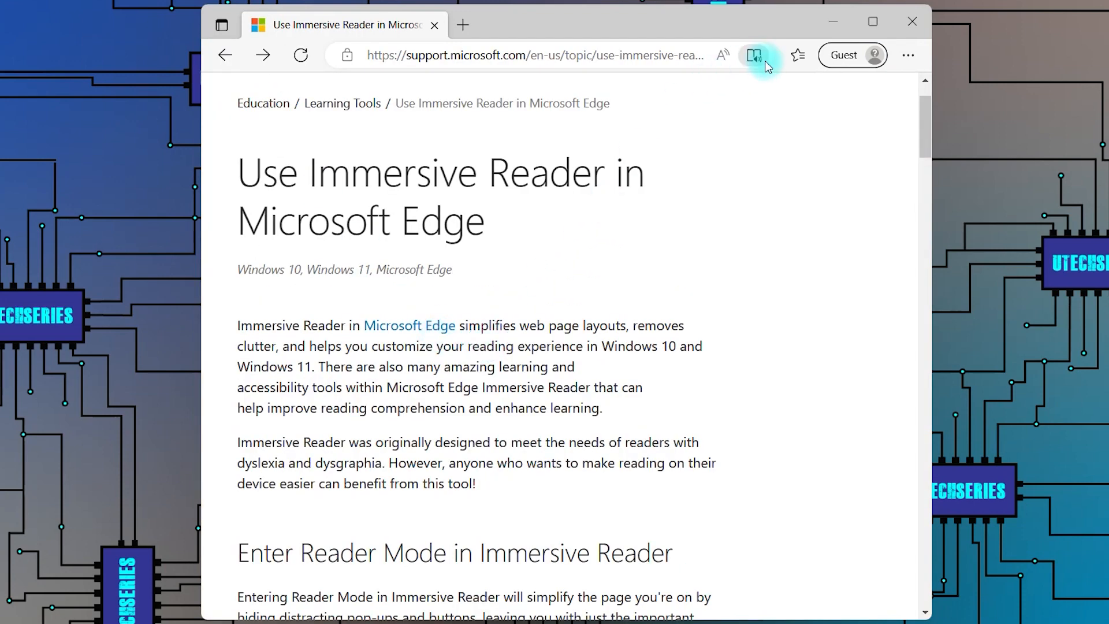
{"action": "mouse_move", "coordinate": [755, 55]}
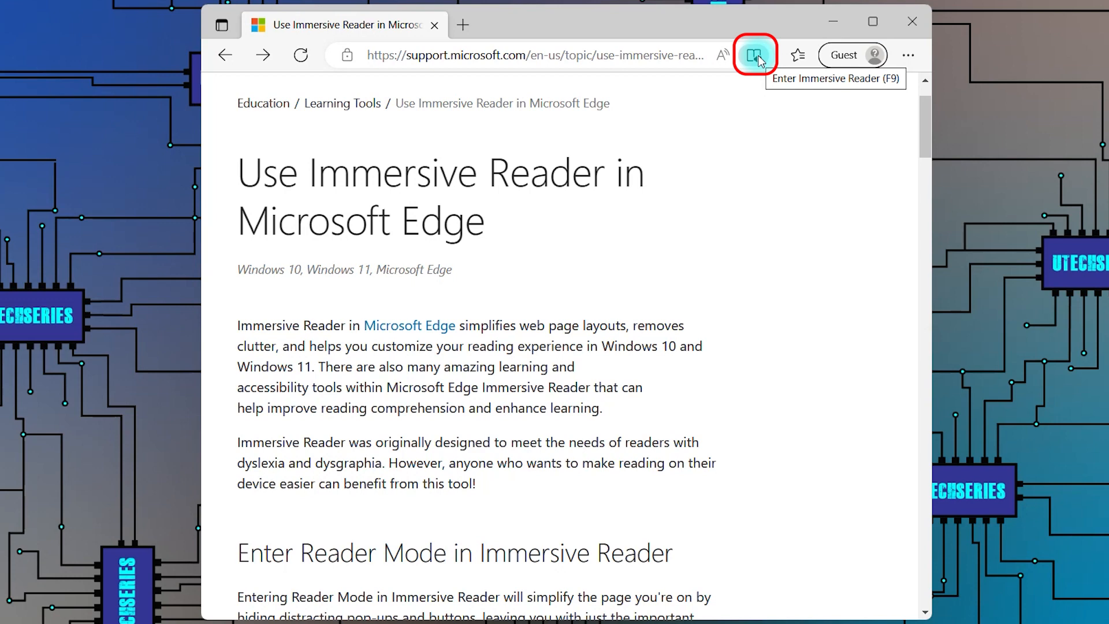
View the whole article in Immersive Reader and try large text before shrinking it back.
{"action": "left_click", "coordinate": [754, 56]}
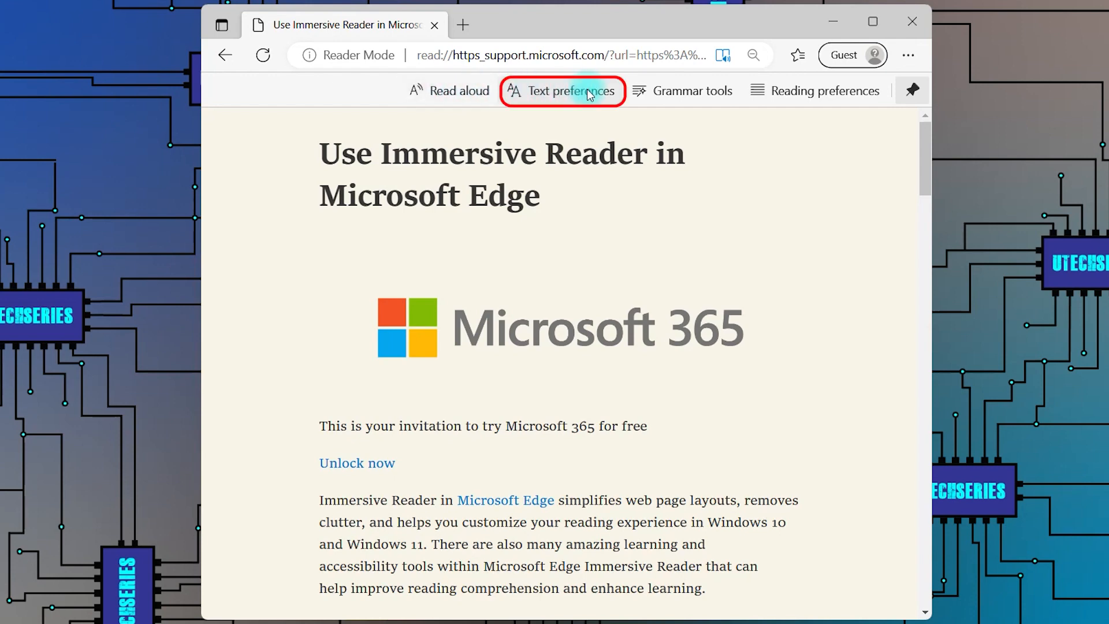
{"action": "left_click", "coordinate": [562, 90]}
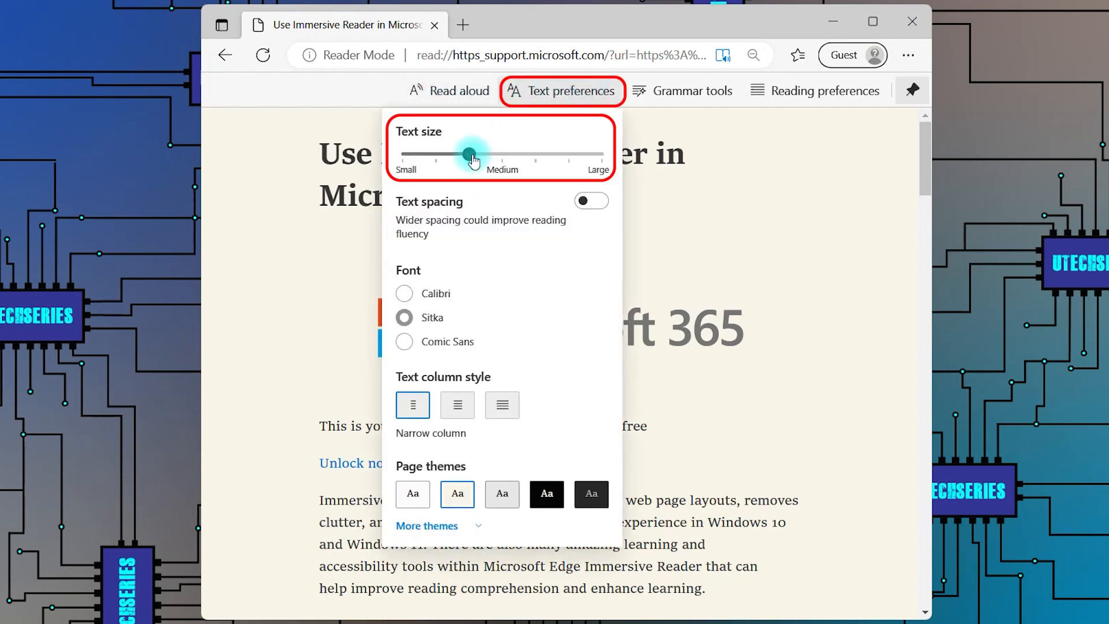
{"action": "left_click_drag", "start_coordinate": [472, 155], "coordinate": [567, 155]}
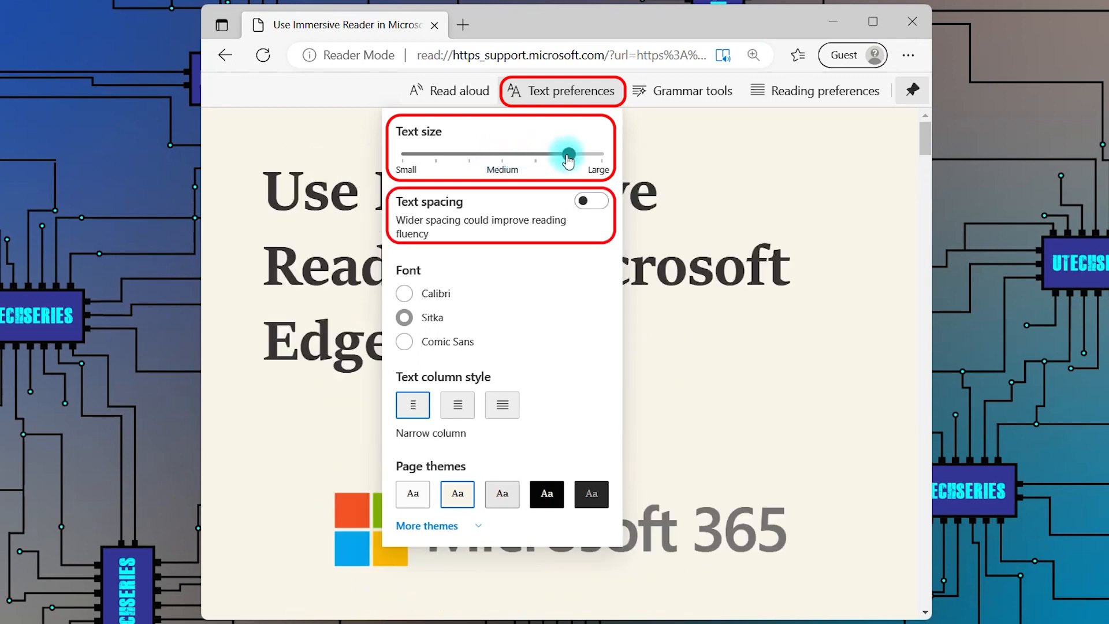
{"action": "left_click_drag", "start_coordinate": [568, 156], "coordinate": [441, 154]}
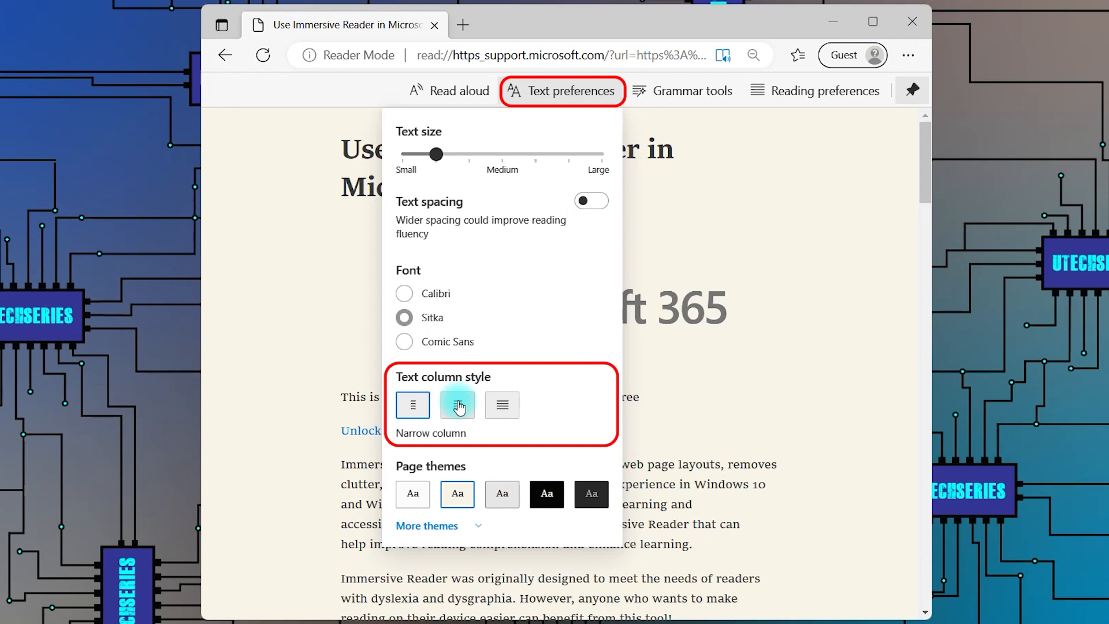
Set a medium-width text column and, after trying gray, apply the dark page theme.
{"action": "left_click", "coordinate": [458, 404]}
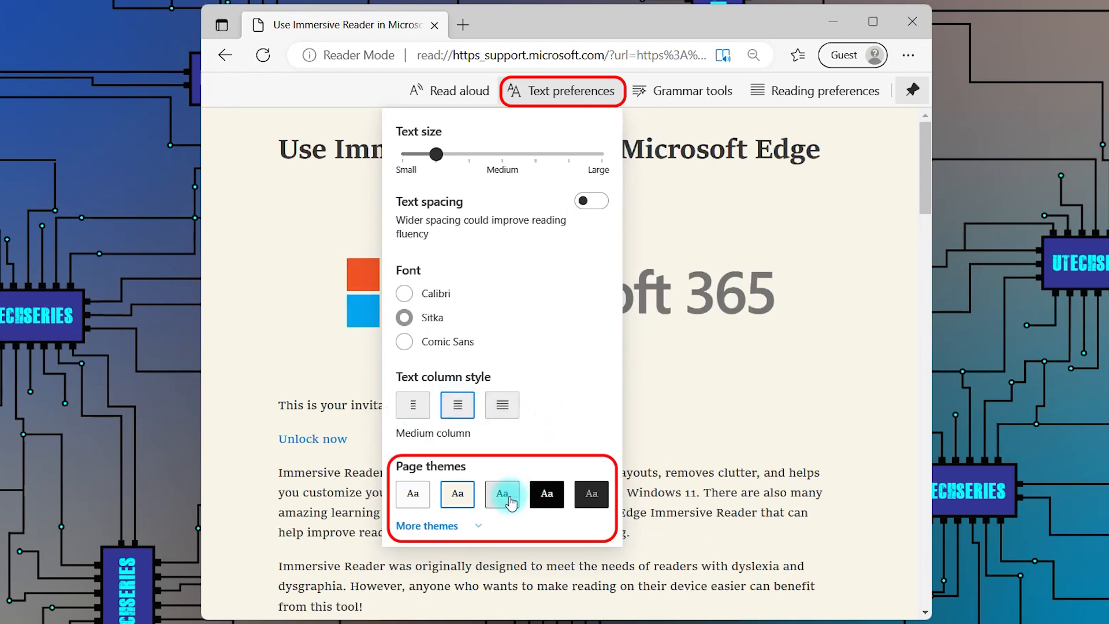
{"action": "left_click", "coordinate": [590, 494]}
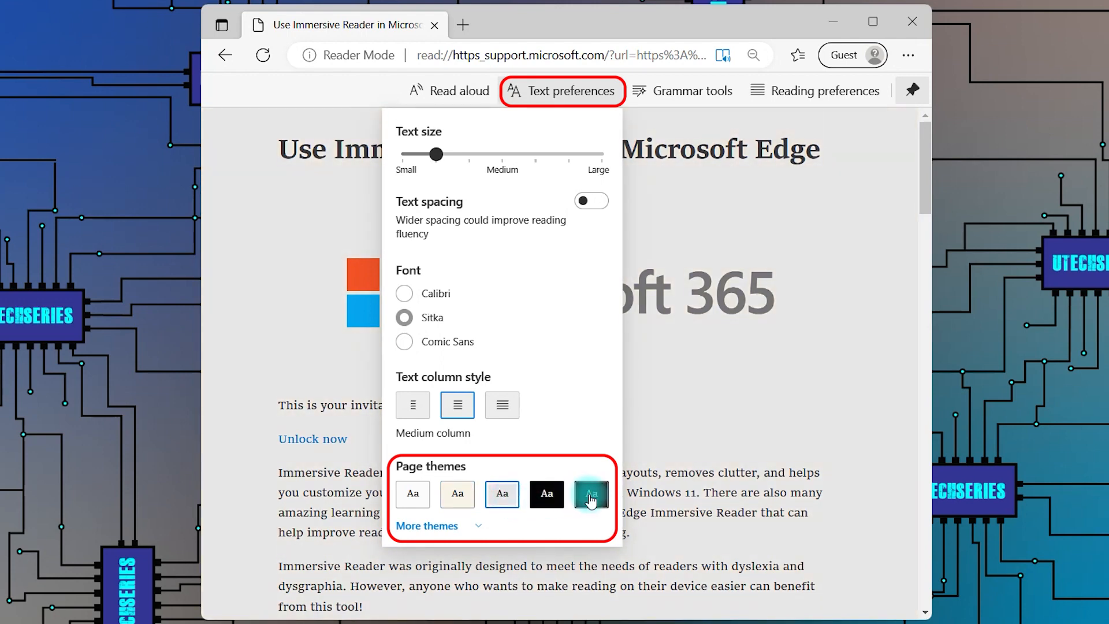
{"action": "left_click", "coordinate": [590, 493]}
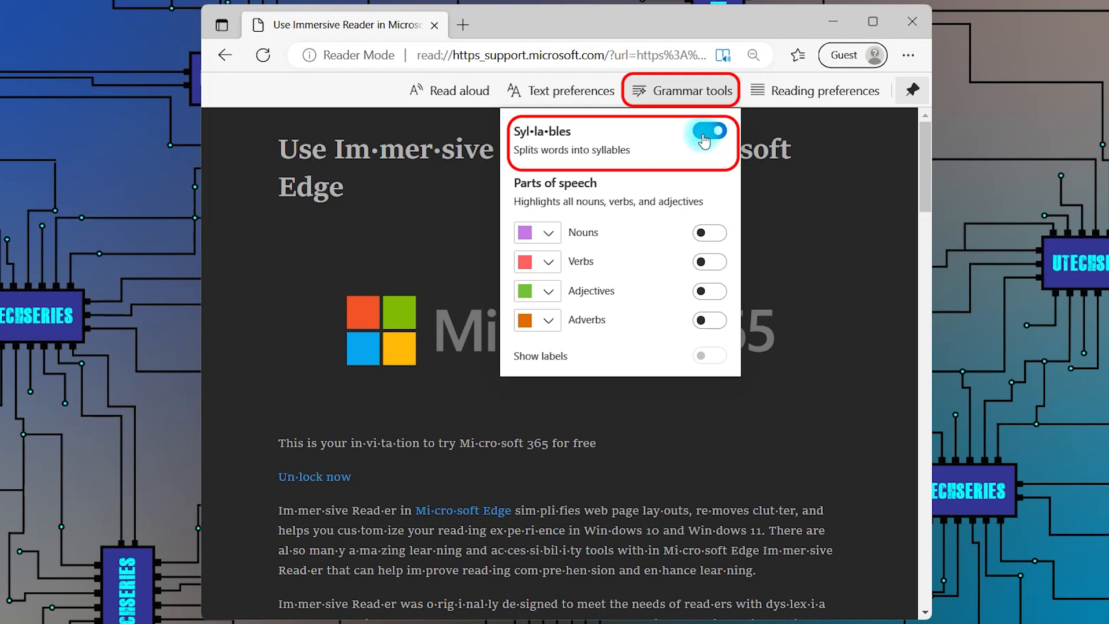
Try syllables and parts-of-speech colour highlighting in Grammar tools, then switch them off.
{"action": "scroll", "scroll_direction": "down", "scroll_amount": 3}
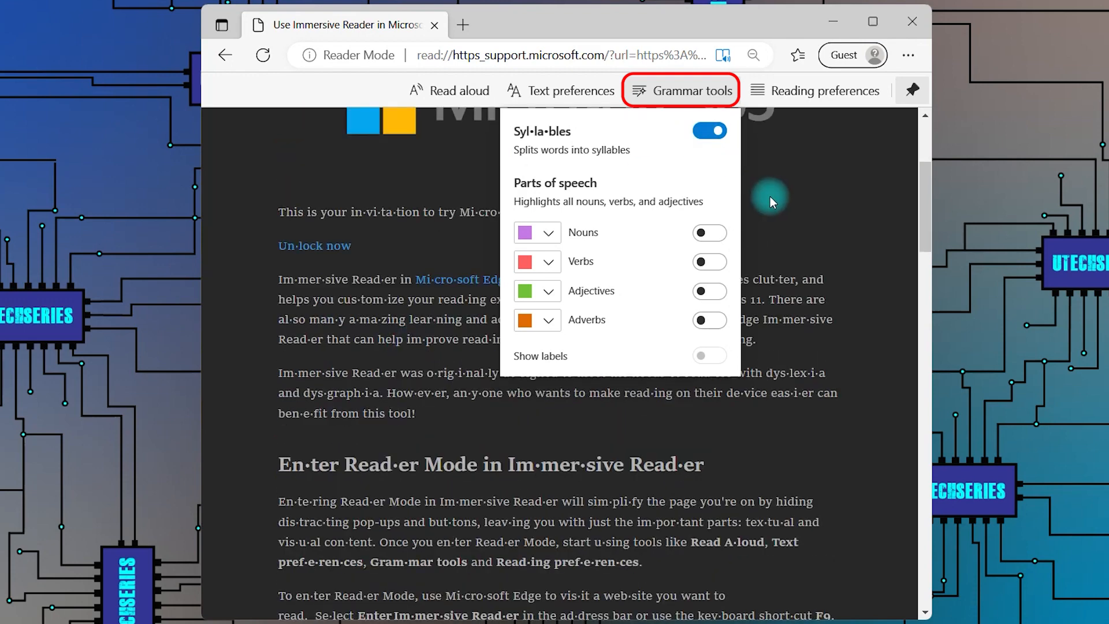
{"action": "left_click", "coordinate": [708, 232]}
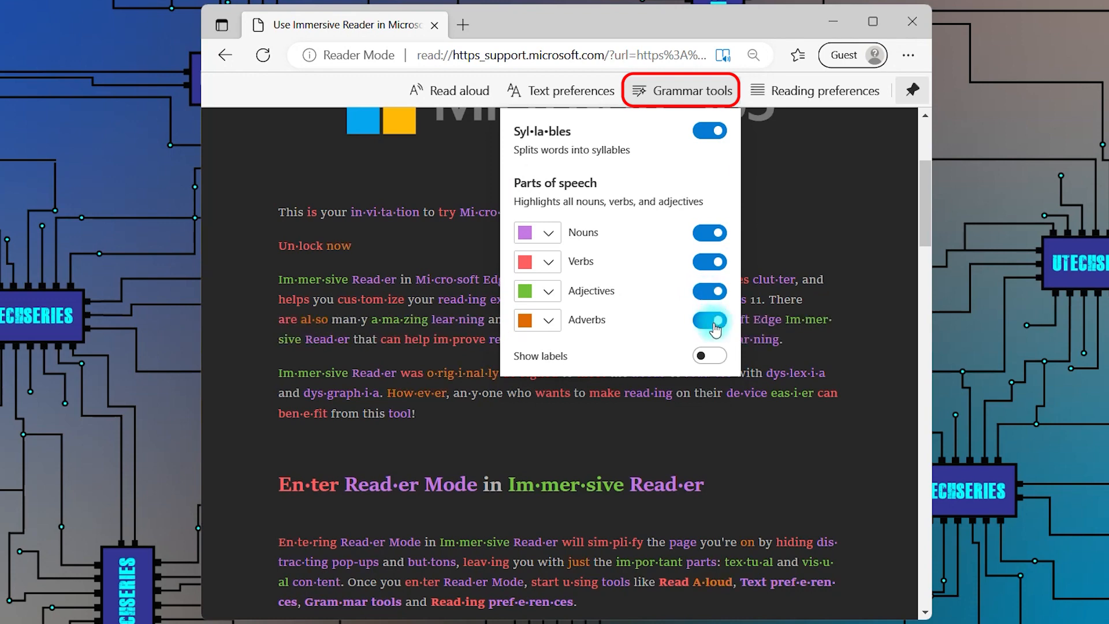
{"action": "left_click", "coordinate": [709, 320]}
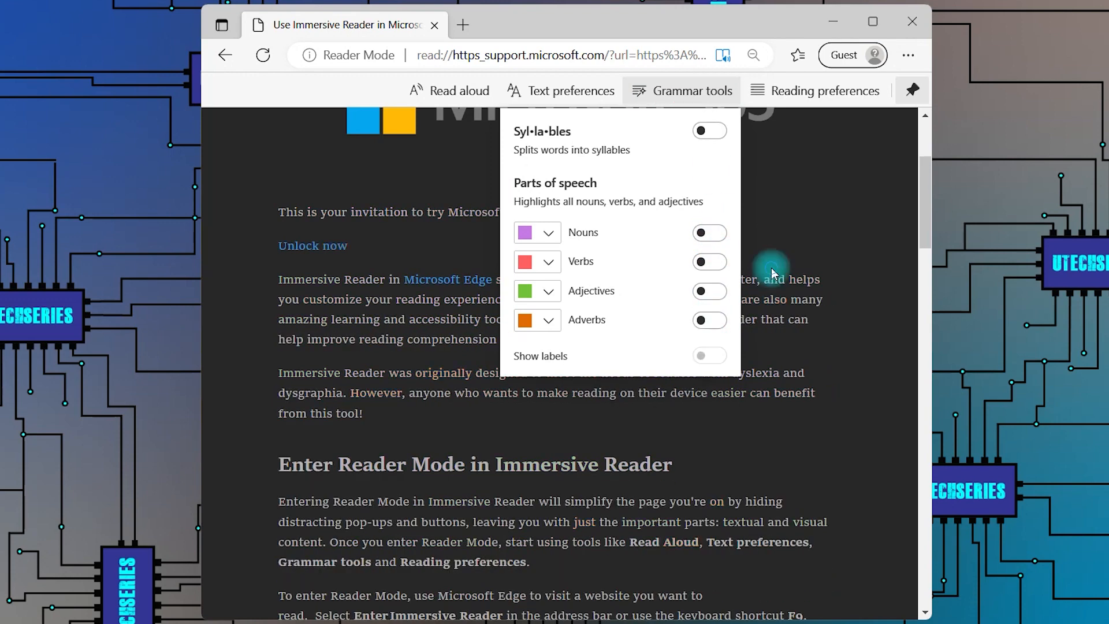
{"action": "left_click", "coordinate": [815, 90]}
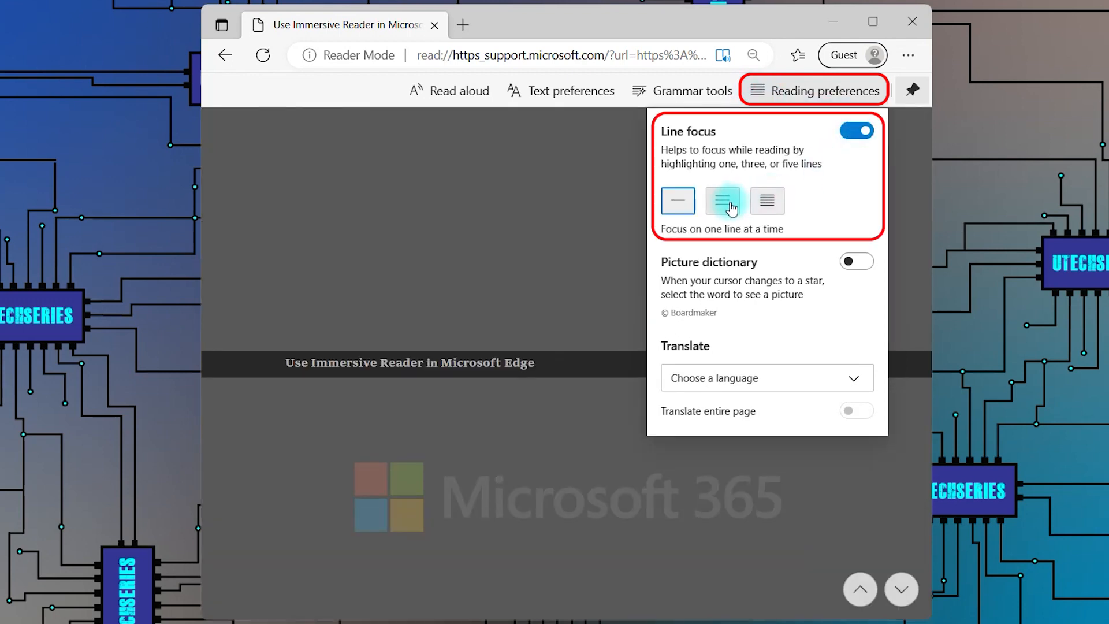
Try line focus at three and five lines before settling on a single line.
{"action": "left_click", "coordinate": [768, 201]}
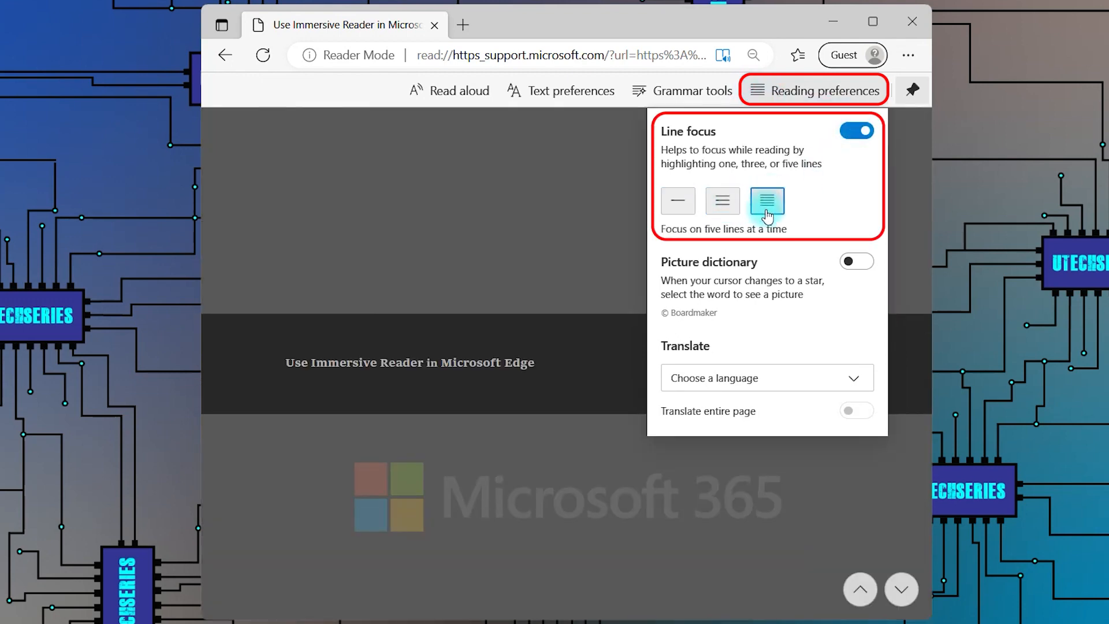
{"action": "left_click", "coordinate": [677, 200]}
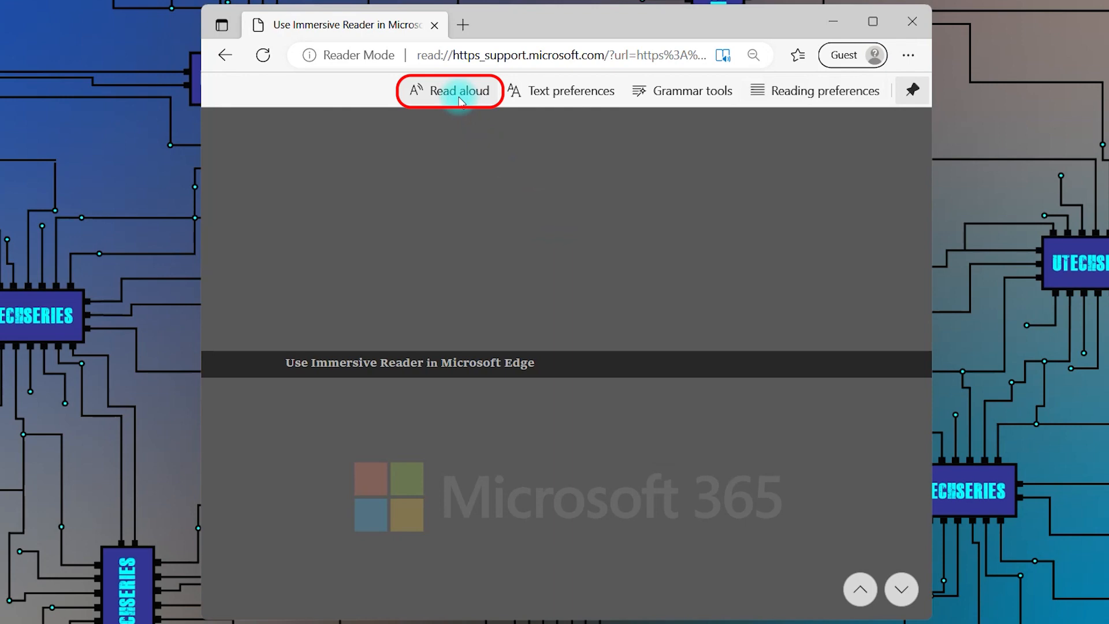
Start reading the article aloud and switch the voice to Microsoft Mark.
{"action": "left_click", "coordinate": [451, 90]}
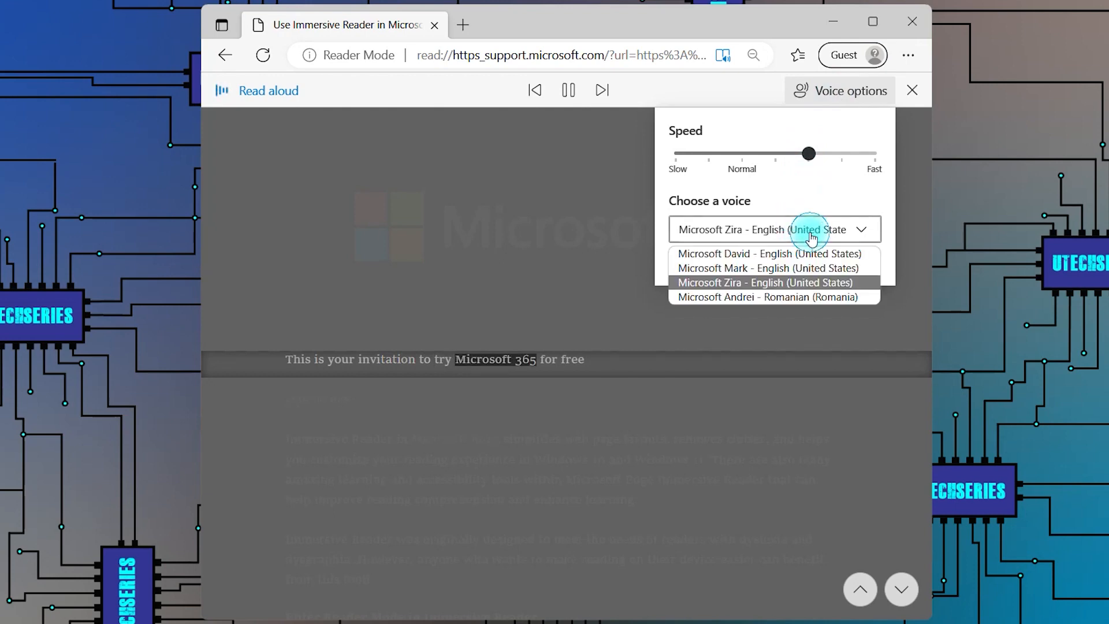
{"action": "left_click", "coordinate": [767, 267]}
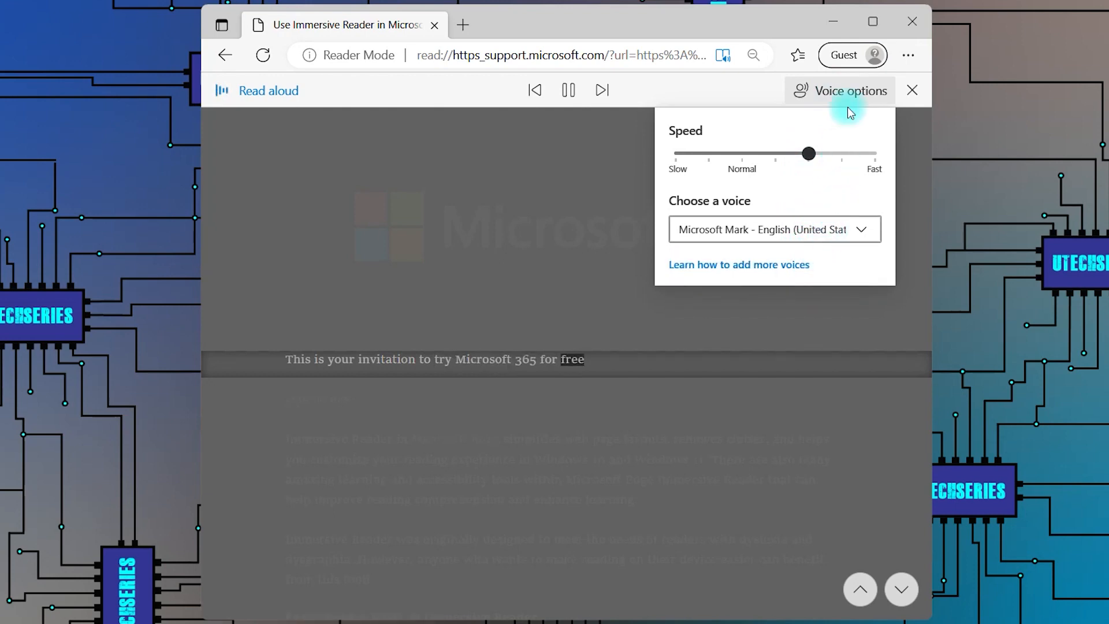
{"action": "left_click", "coordinate": [840, 90]}
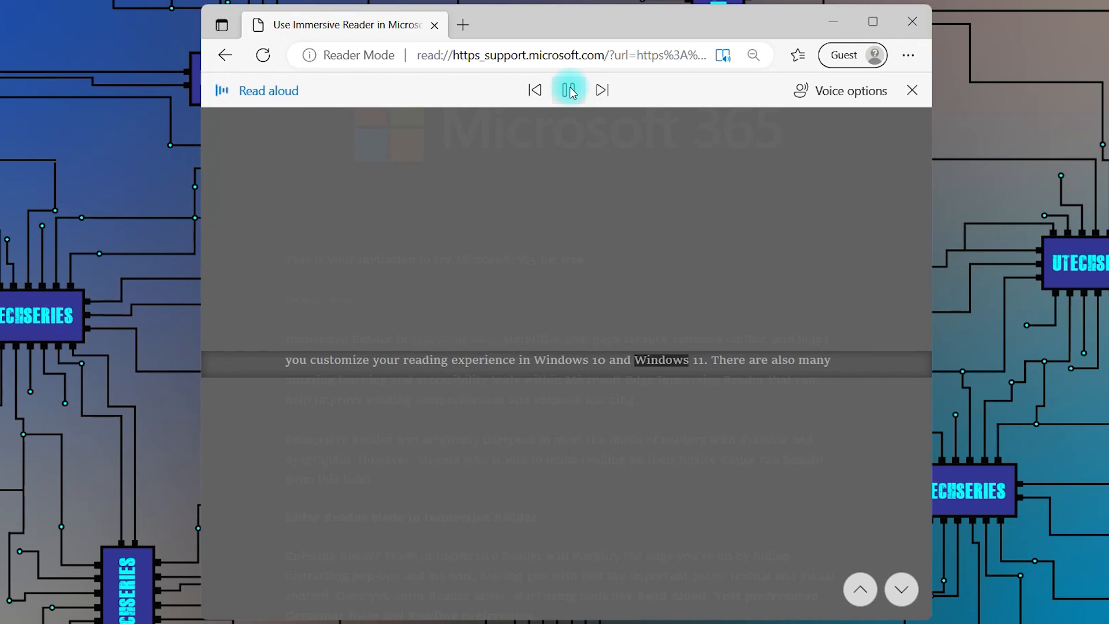
Pause the reading, then close the Read aloud bar.
{"action": "left_click", "coordinate": [568, 90]}
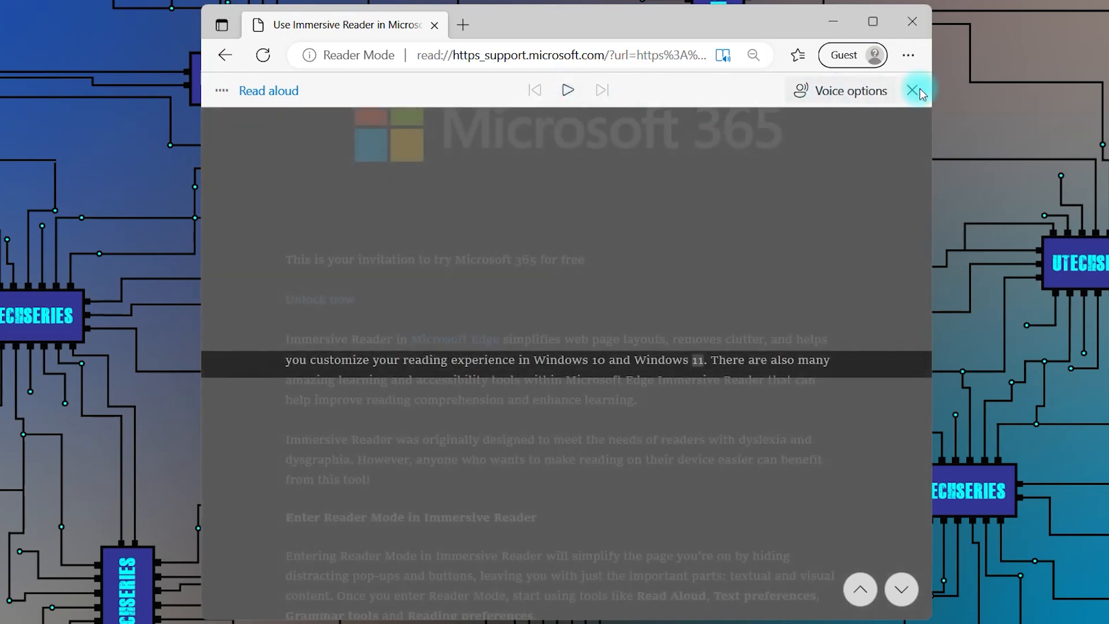
{"action": "left_click", "coordinate": [915, 90]}
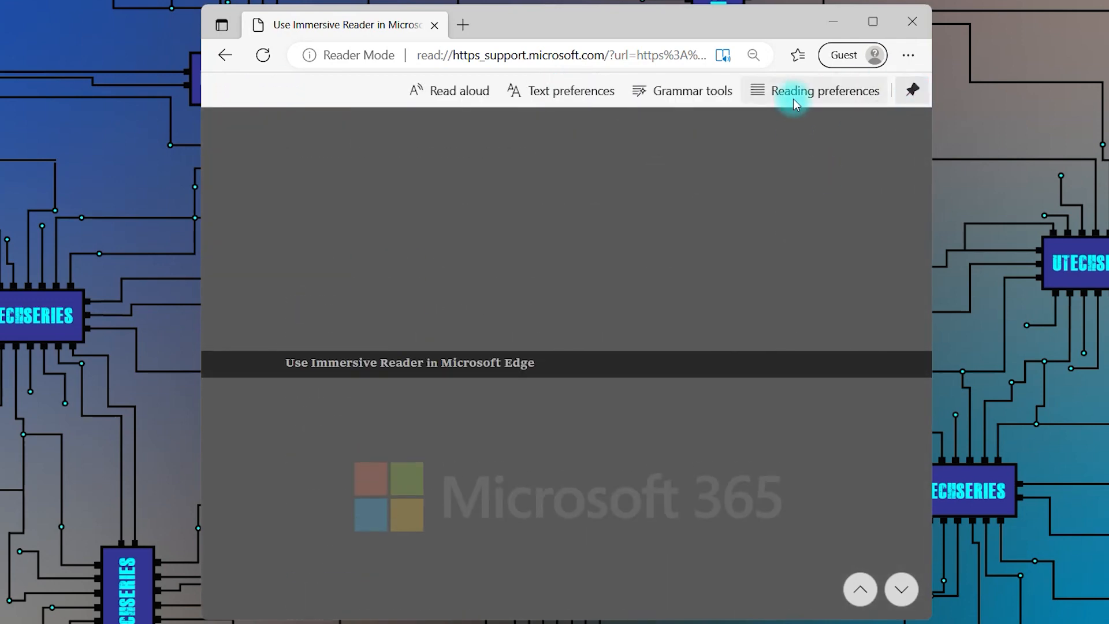
Switch line focus off in Reading preferences so the full dark-themed article shows.
{"action": "left_click", "coordinate": [822, 90]}
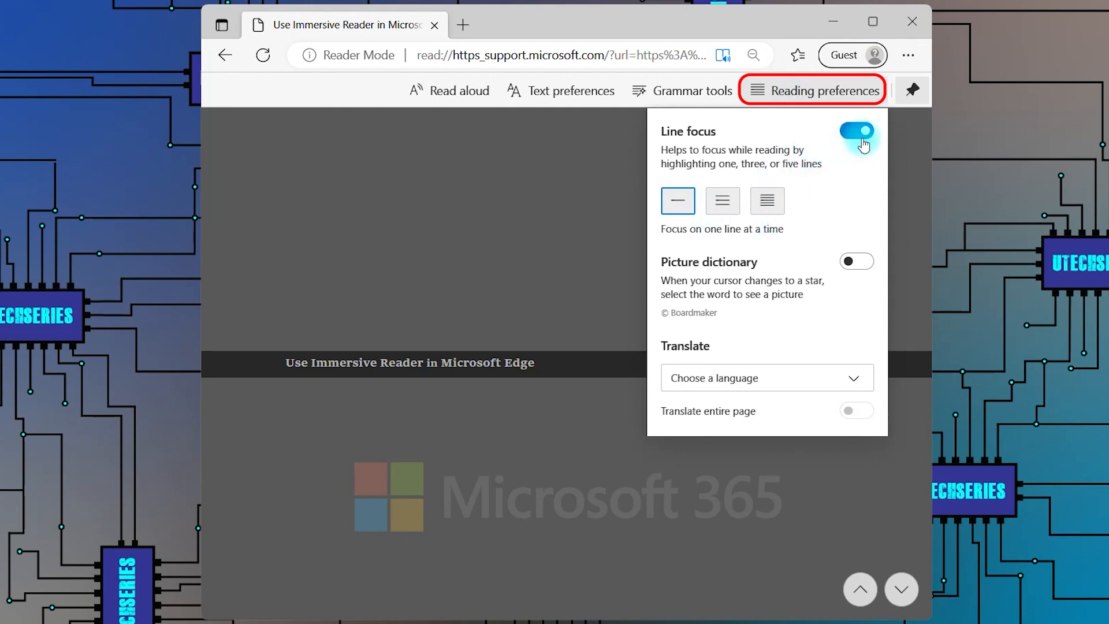
{"action": "left_click", "coordinate": [856, 134]}
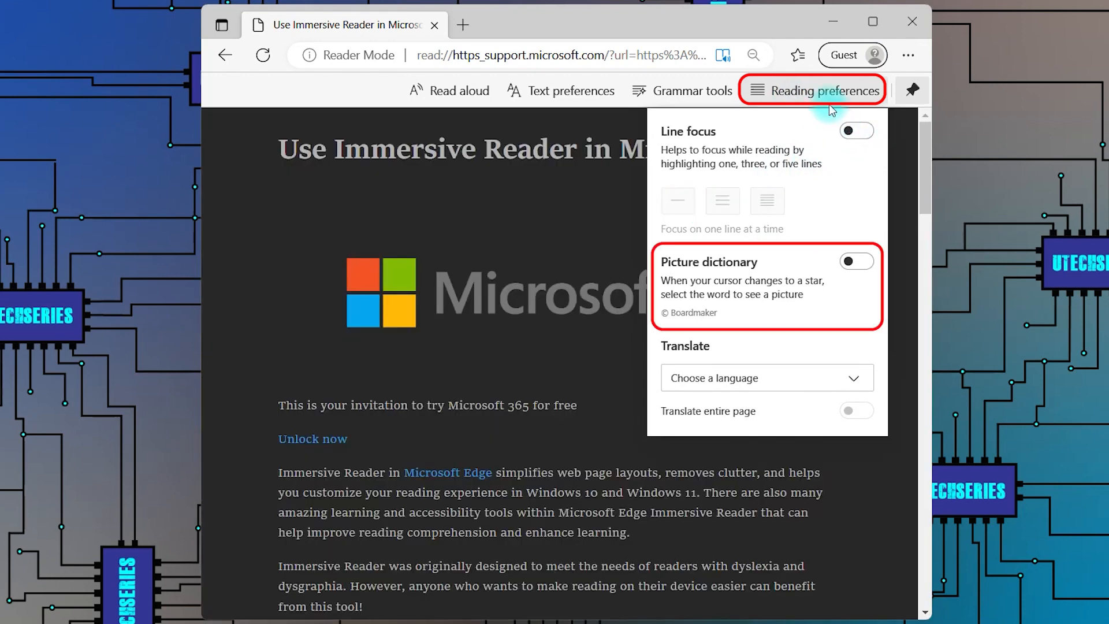
{"action": "left_click", "coordinate": [856, 262]}
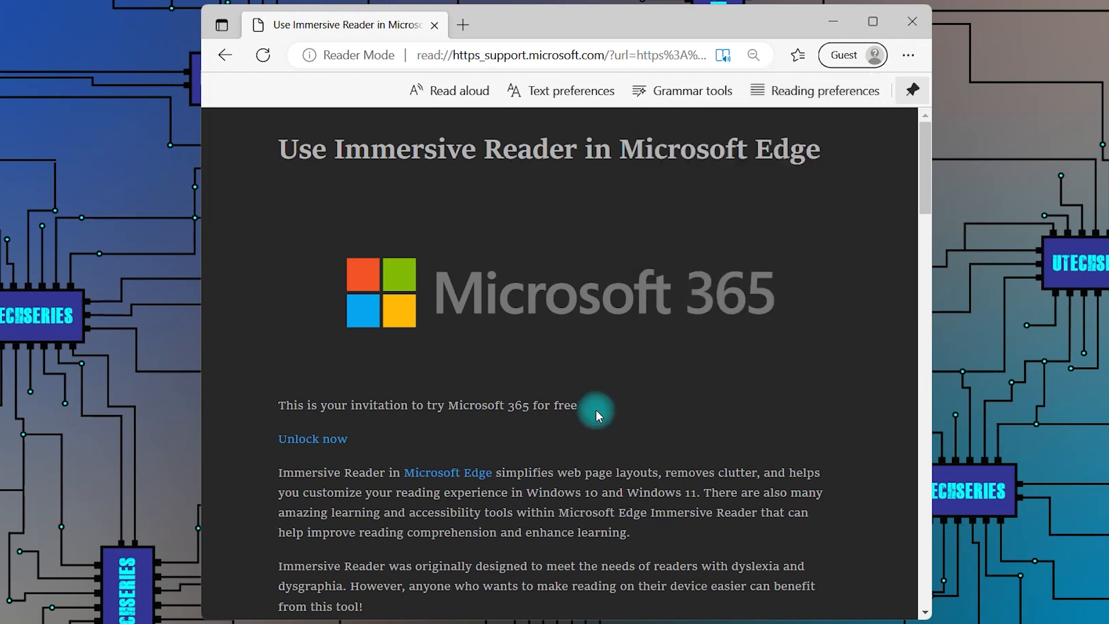
{"action": "scroll", "scroll_direction": "down", "scroll_amount": 3}
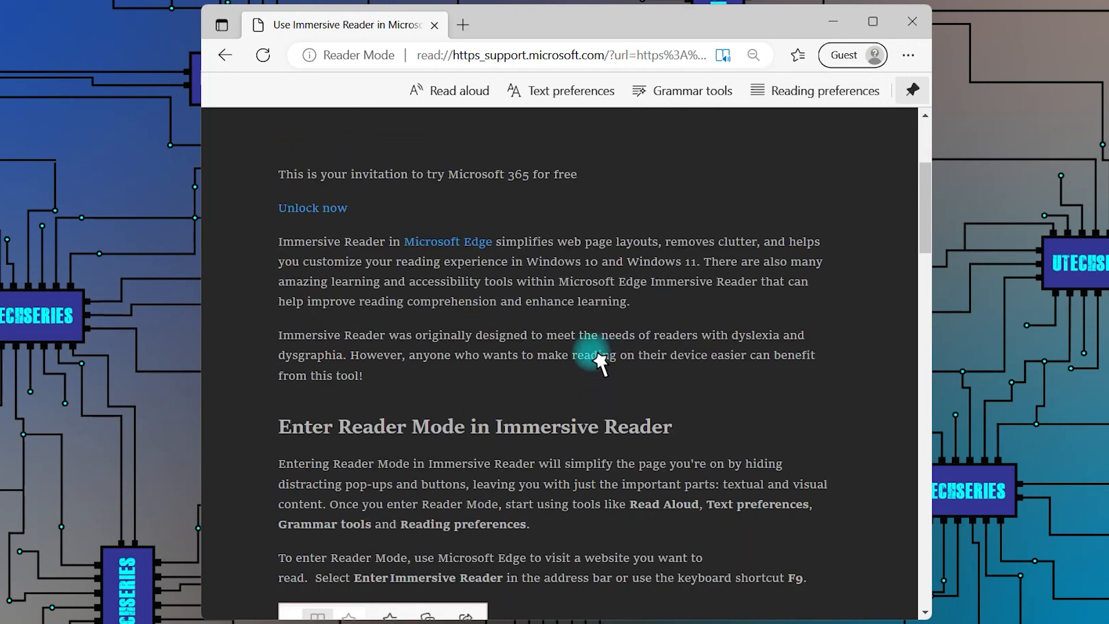